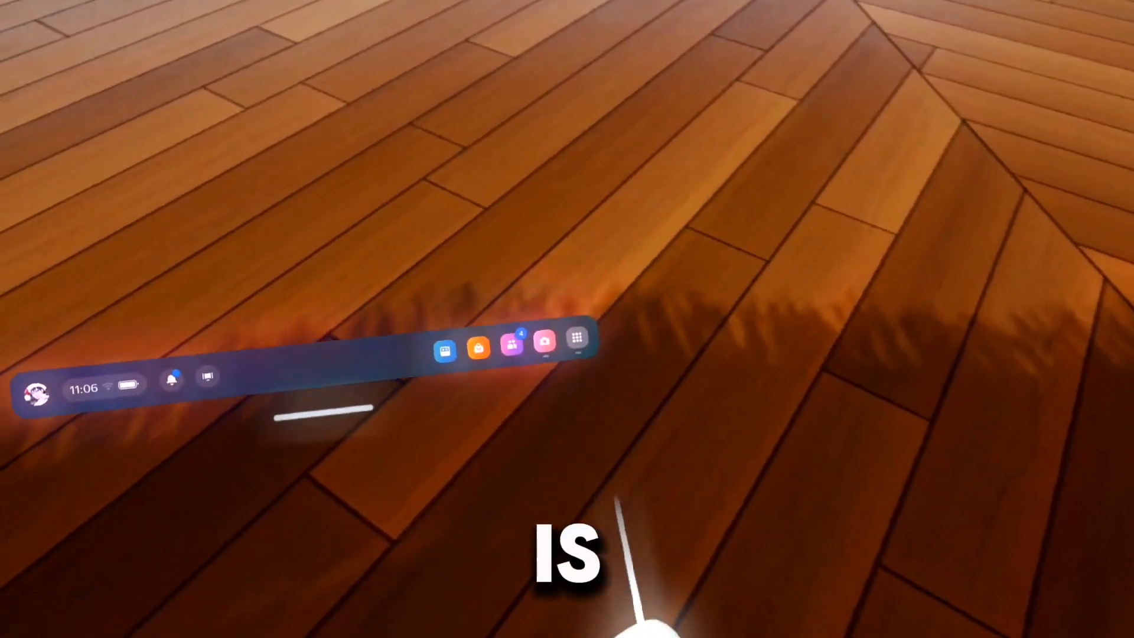
mouse_move(614, 498)
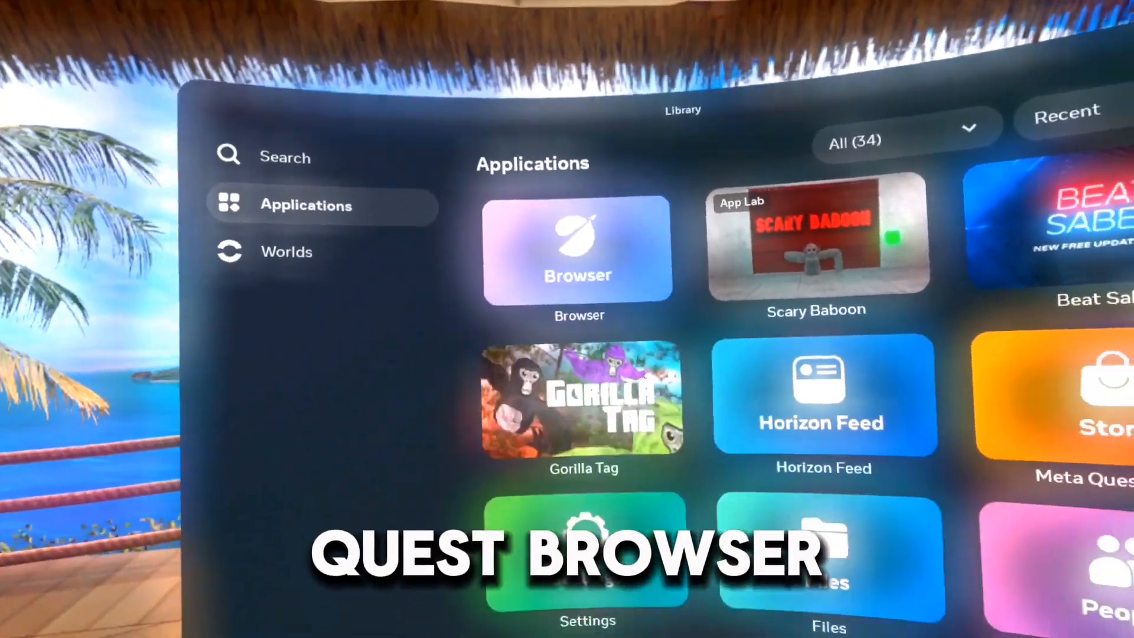
Step: Bring up the App Library's Applications list showing Browser among installed apps
scroll(down, 3)
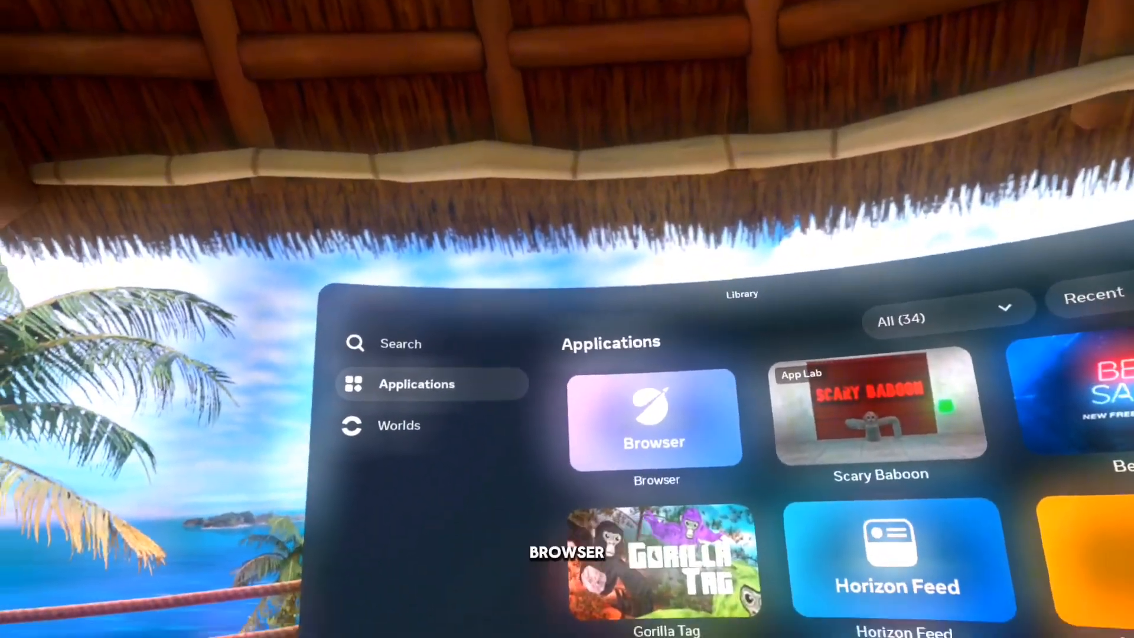
Step: Launch the Quest Browser and load Google's homepage from its shortcut tiles
click(653, 419)
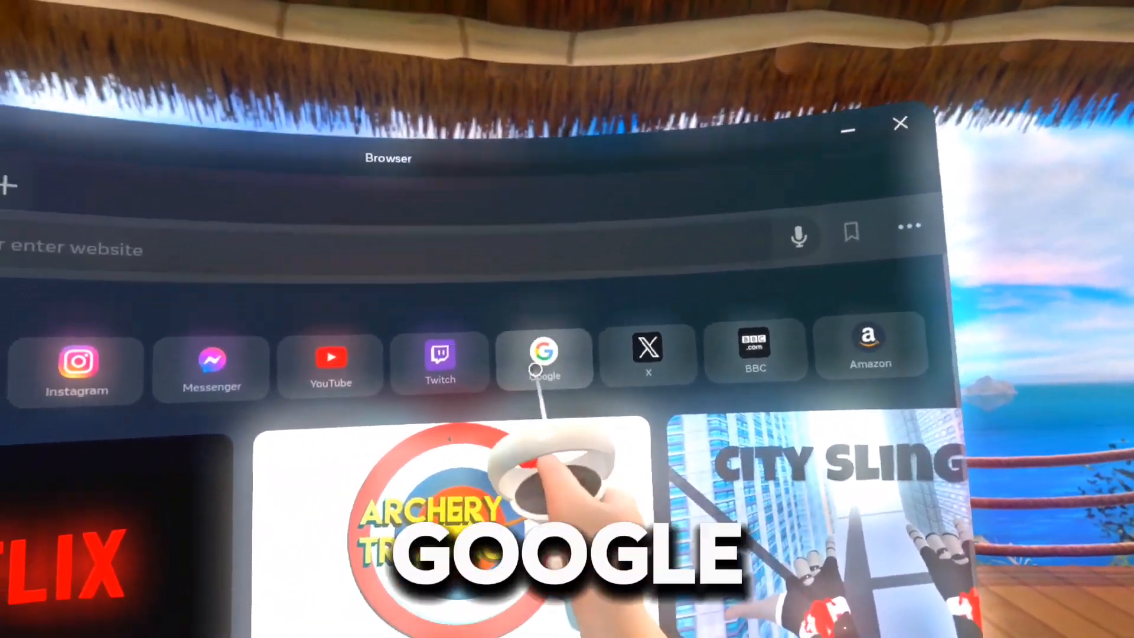
click(544, 359)
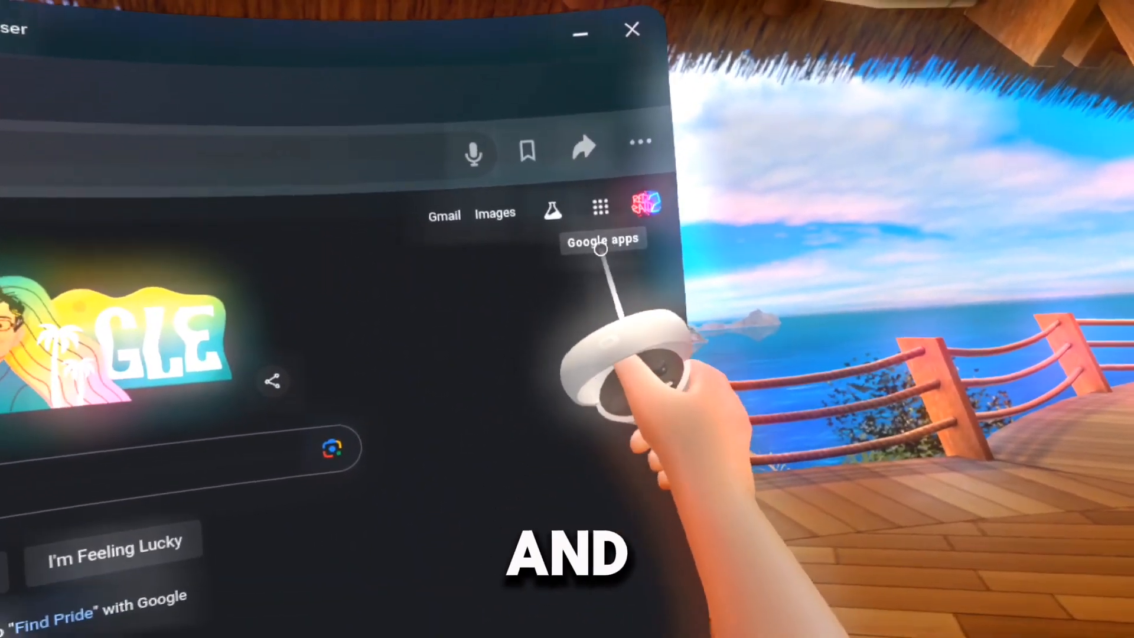
Step: Reach Google Drive's home page through the Google apps menu
click(598, 205)
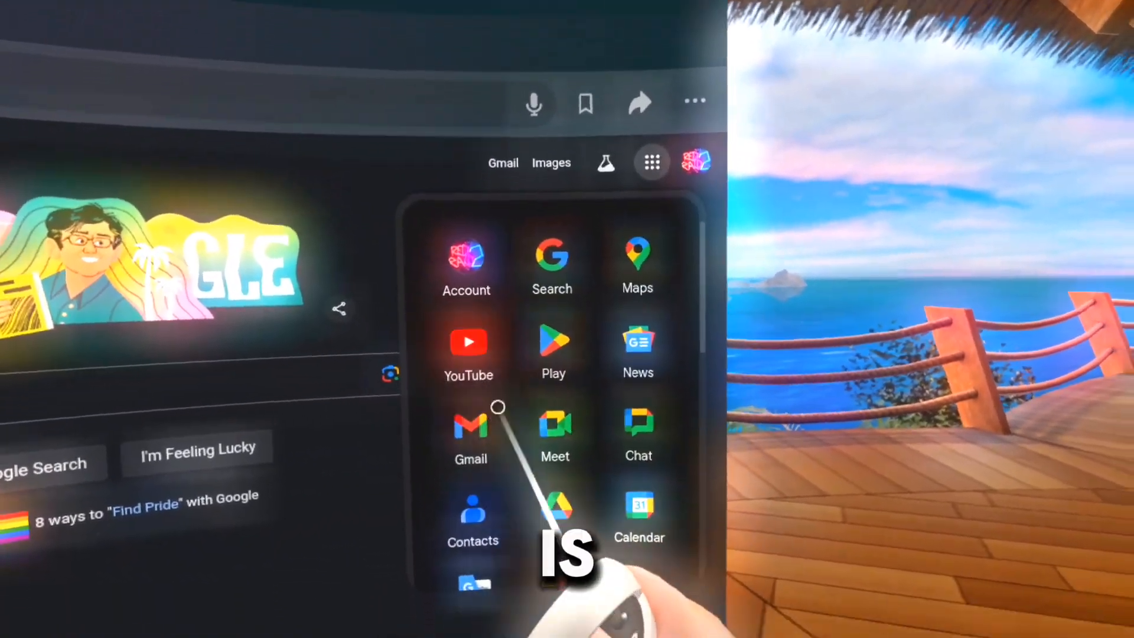
scroll(down, 3)
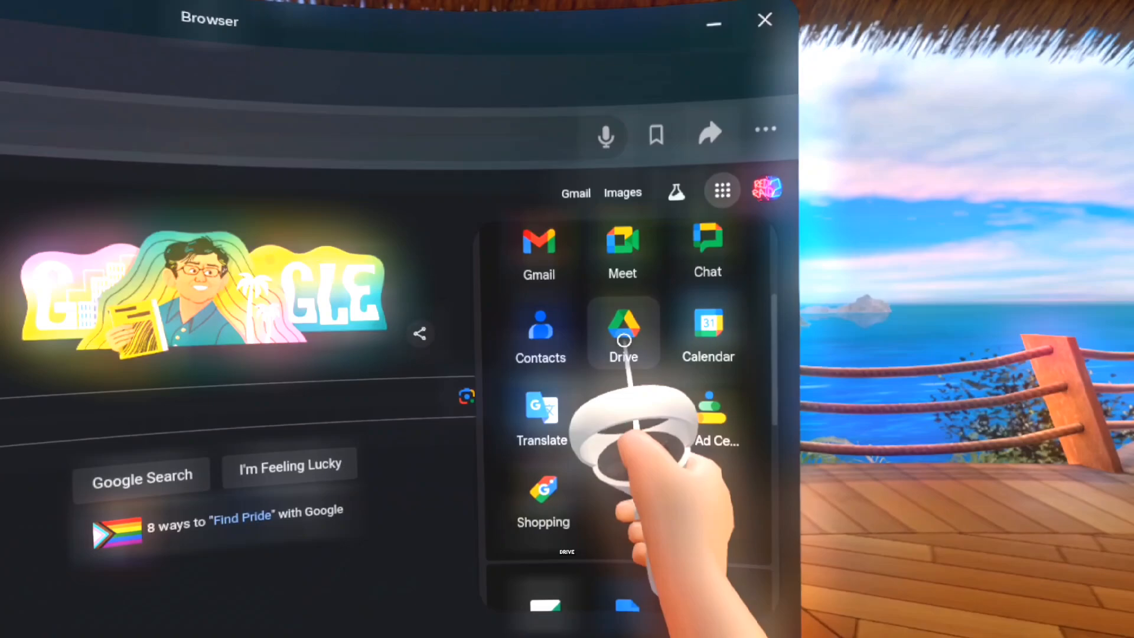
click(623, 327)
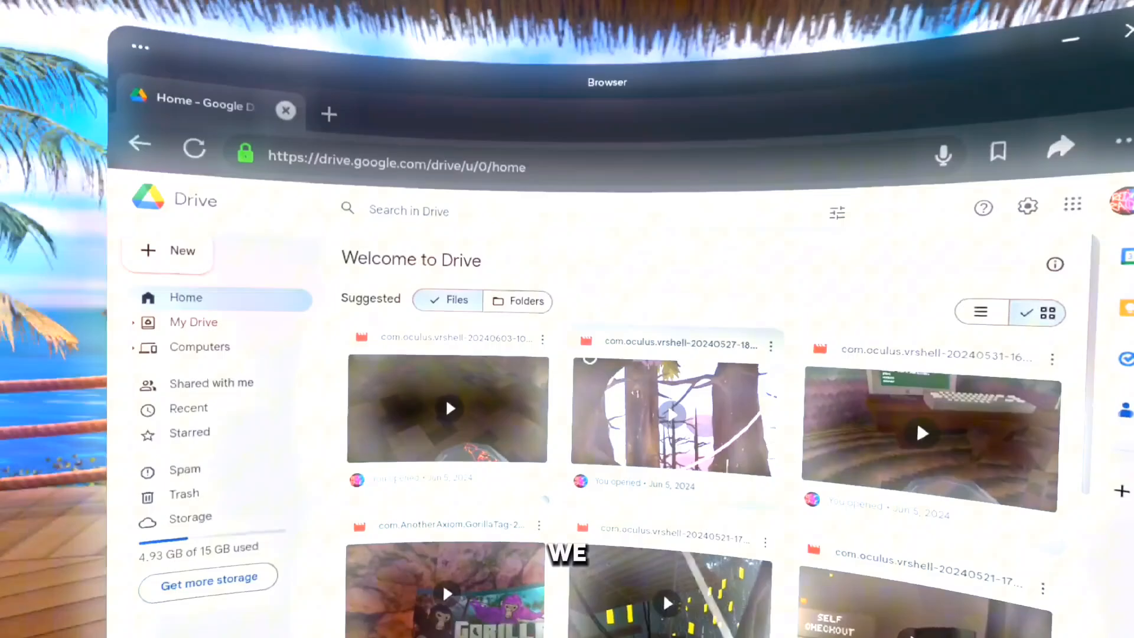
Step: Start a File upload in Drive and choose com.oculus.vrshell-20240604-135105.mp4 from the headset's recordings
scroll(down, 3)
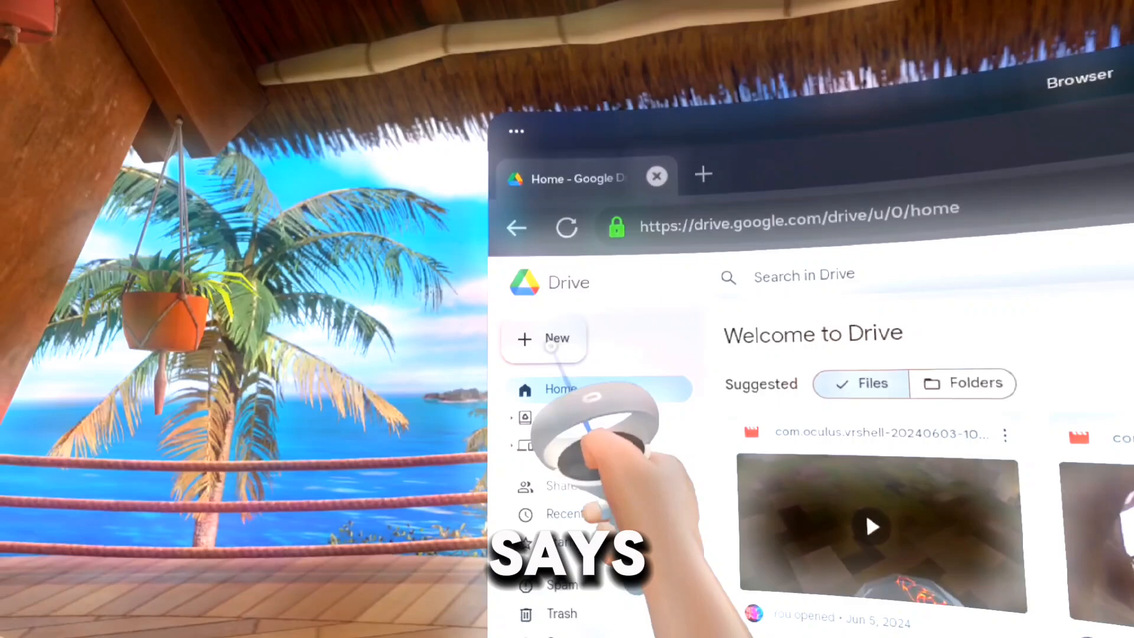
click(543, 339)
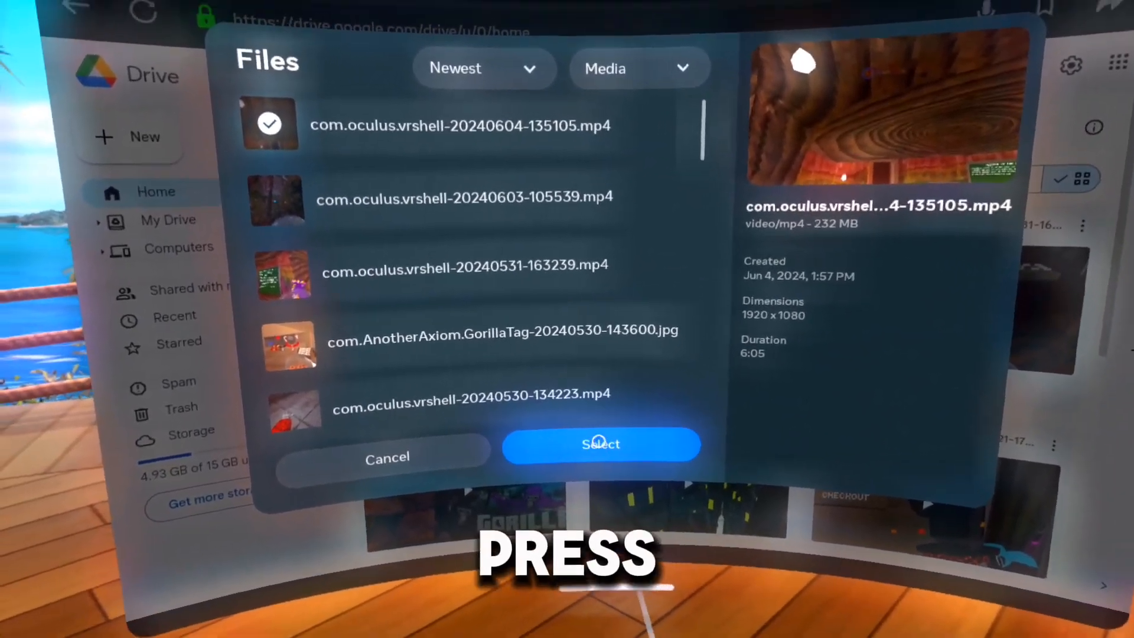
click(600, 444)
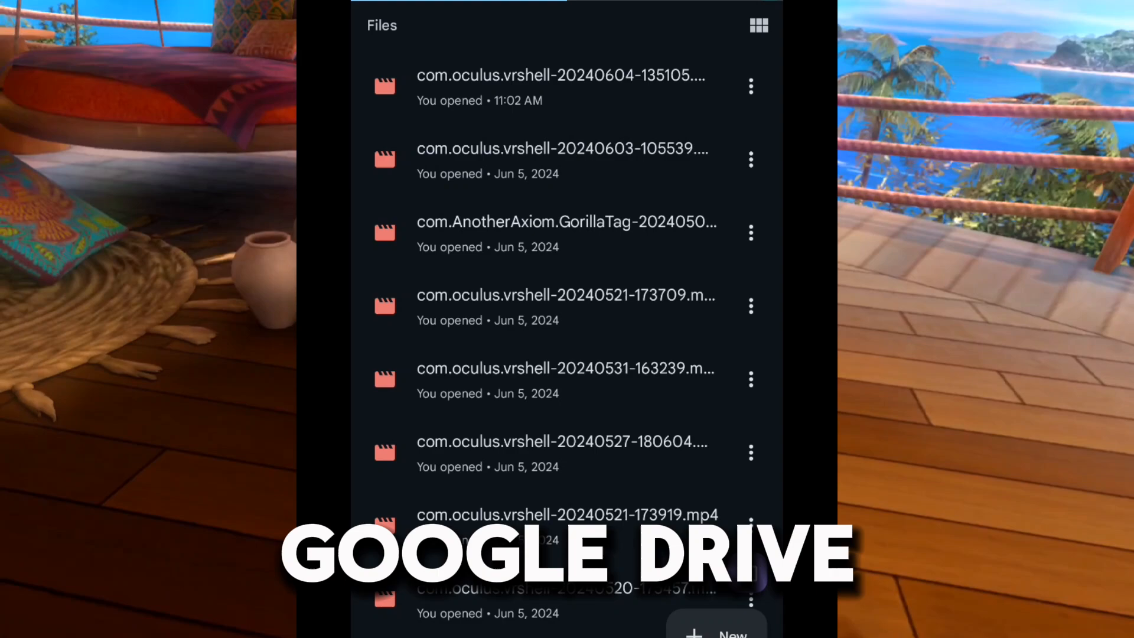
Step: Download the newest 20240604 recording onto the phone from its action menu
click(750, 86)
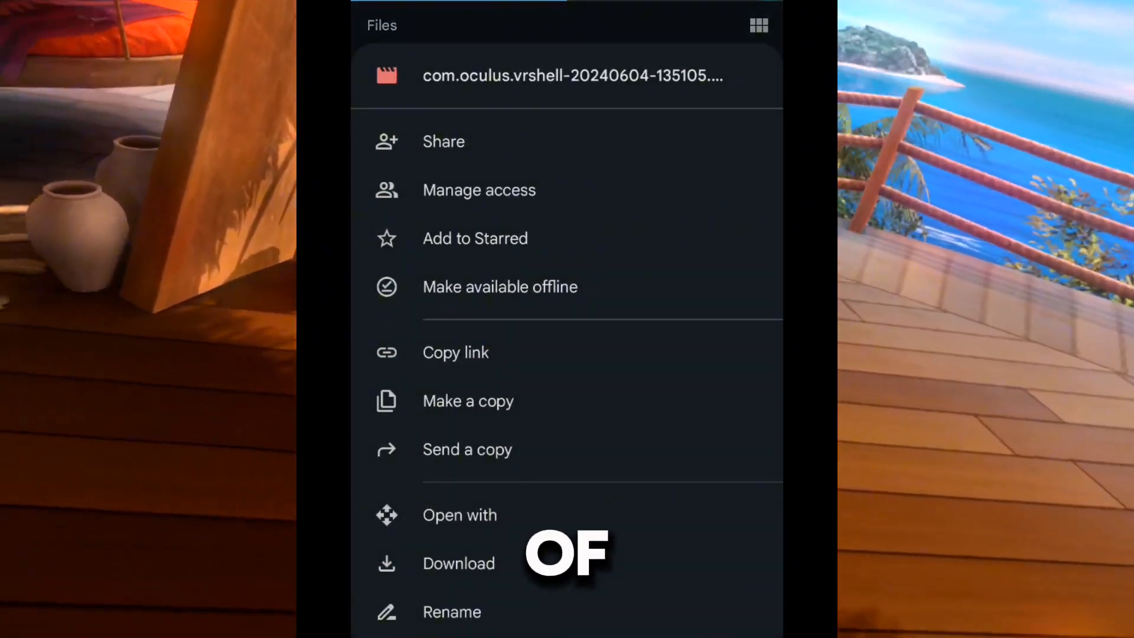
scroll(down, 3)
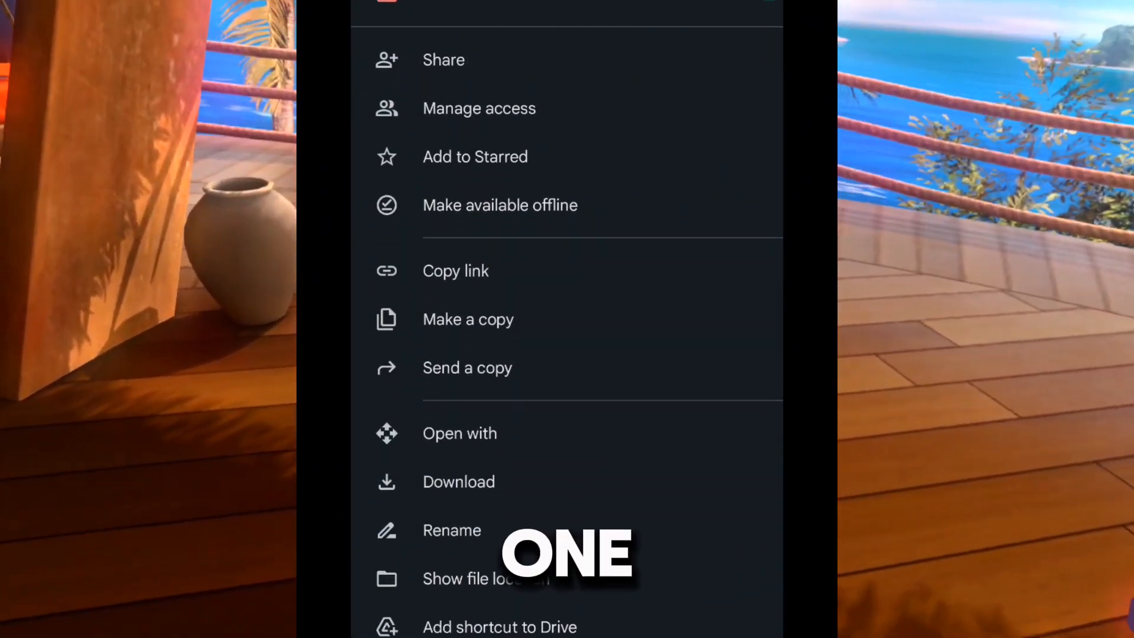
scroll(up, 3)
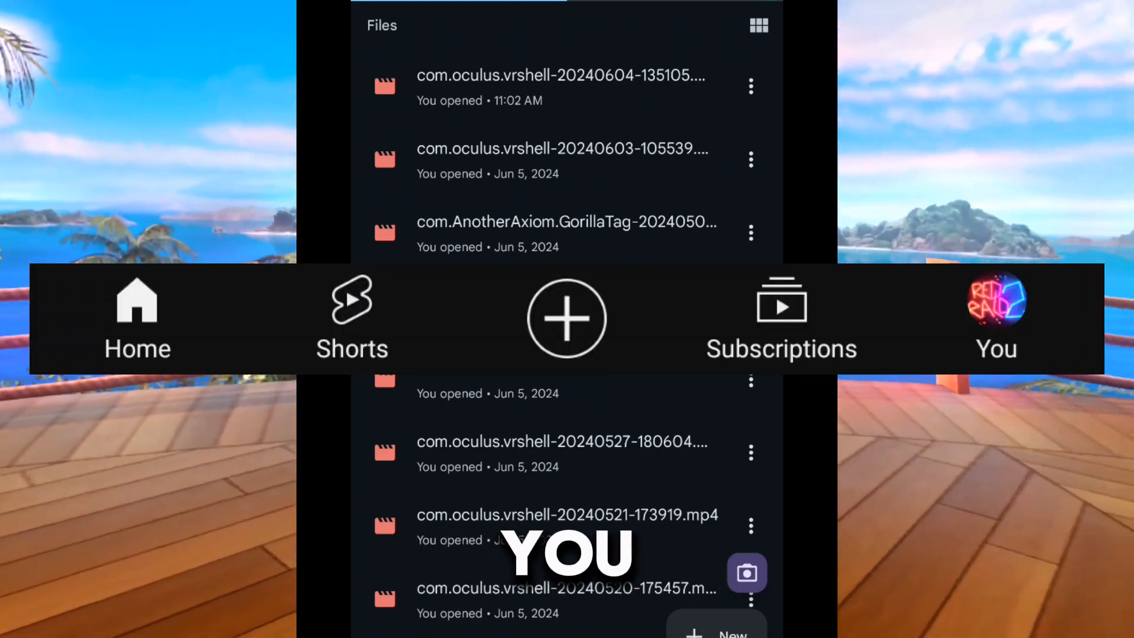
click(566, 318)
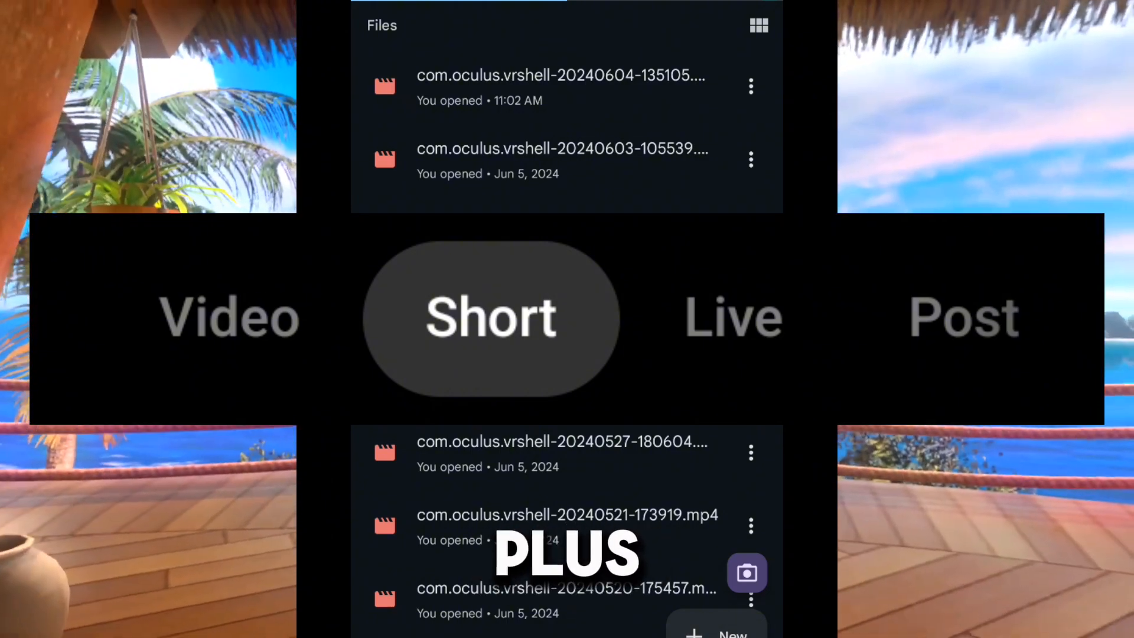